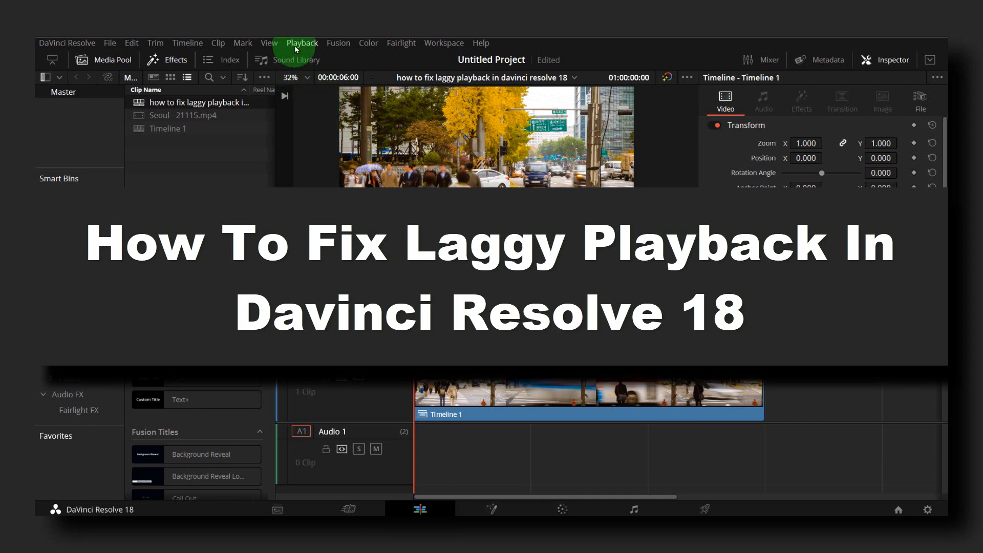
Step: Bring up the Playback menu to reach the Fusion Memory Cache setting
click(302, 43)
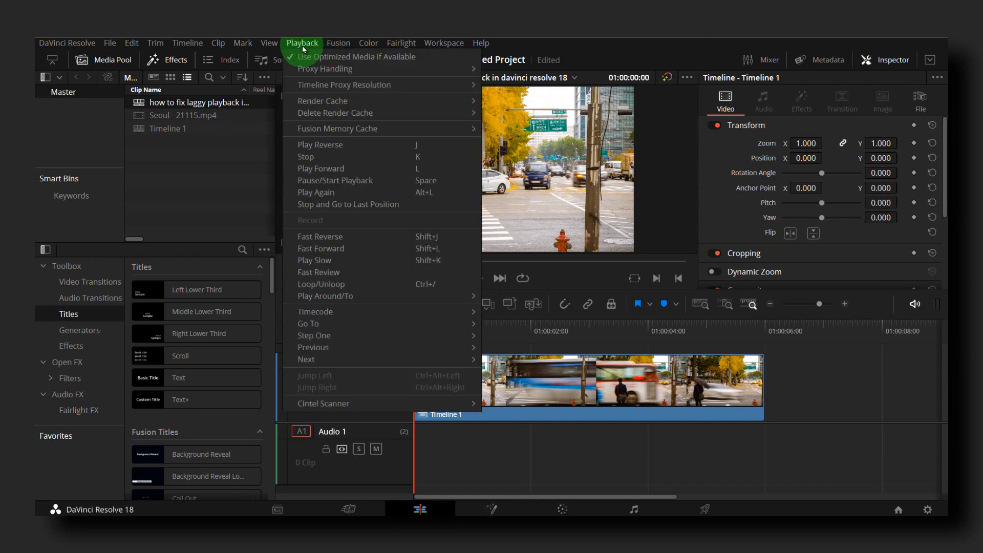
mouse_move(337, 129)
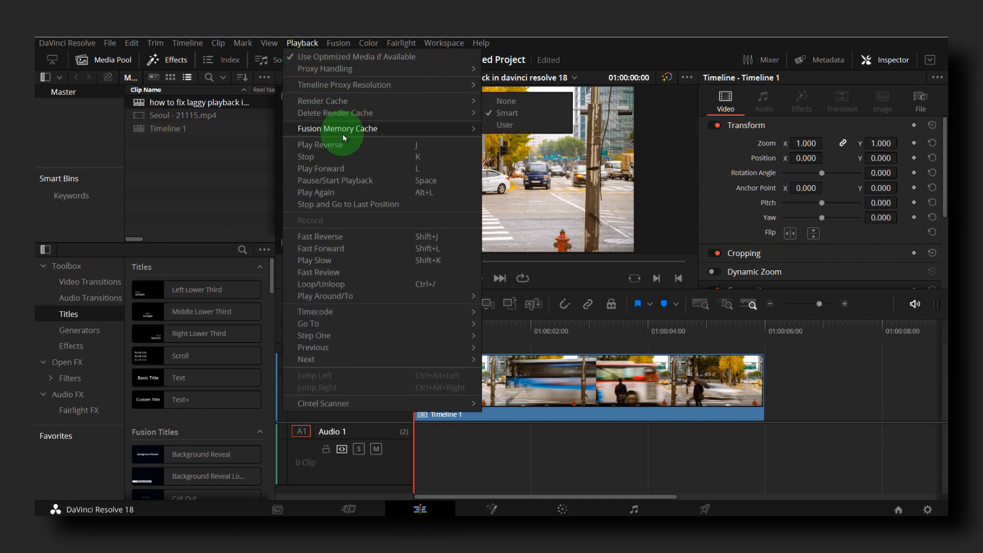
mouse_move(338, 128)
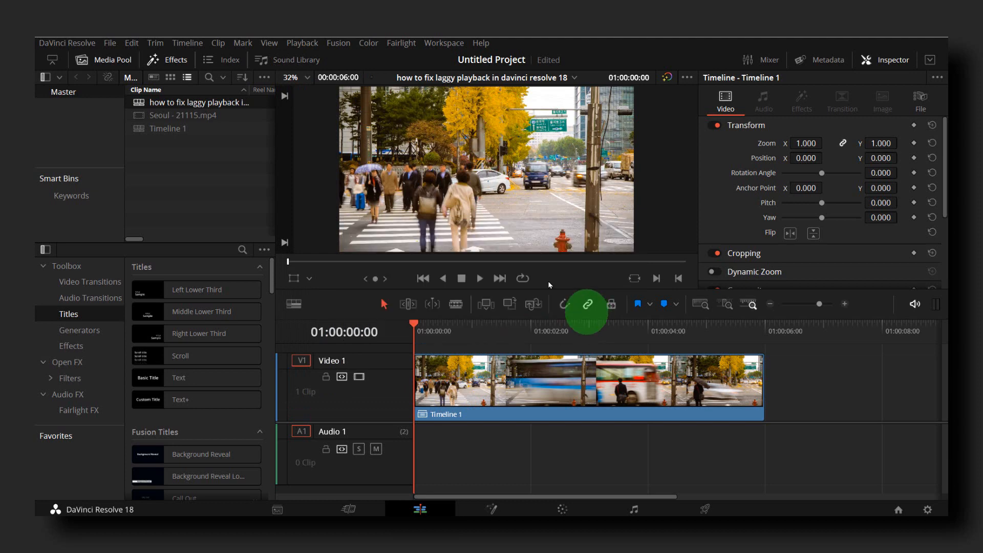
Step: Play the Seoul street footage on the timeline to check playback smoothness
click(302, 43)
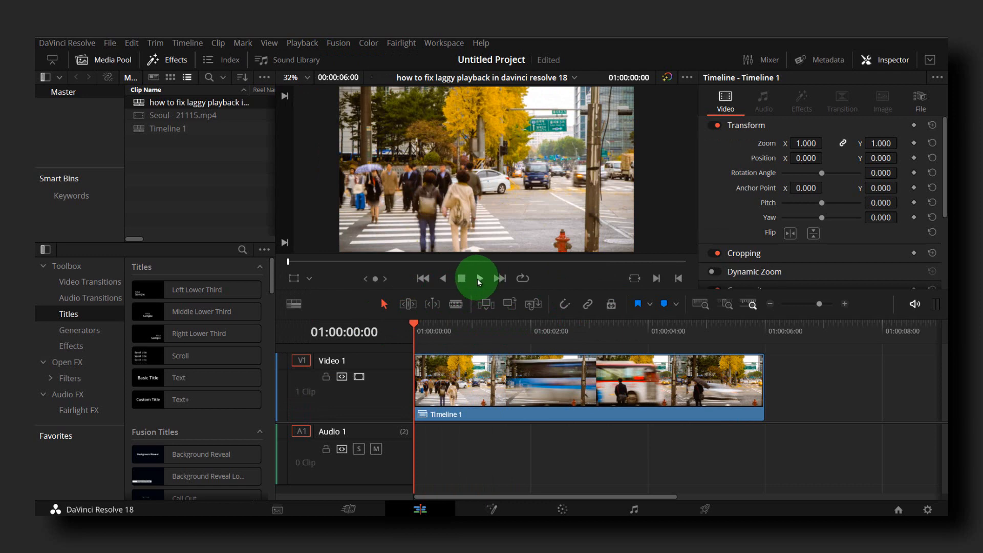
click(479, 278)
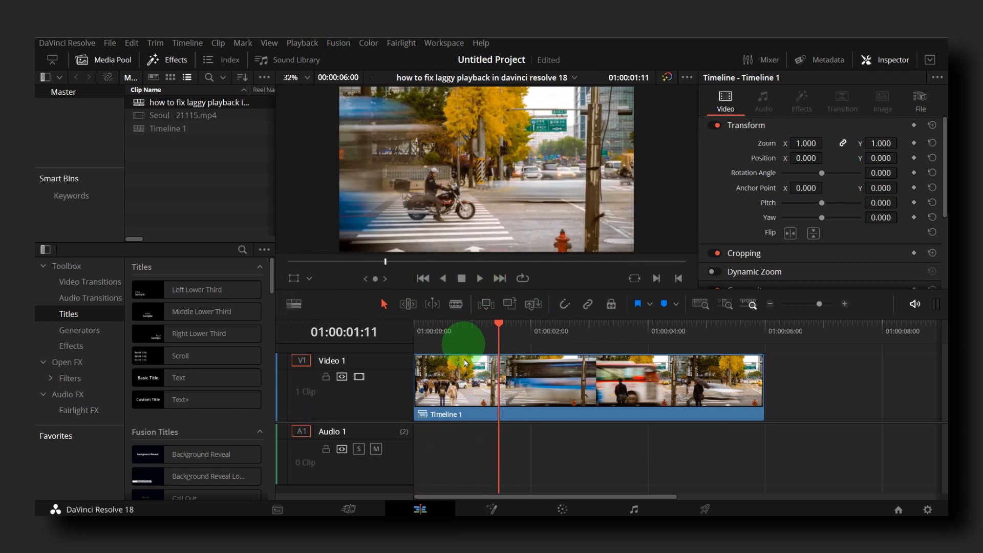
scroll(down, 3)
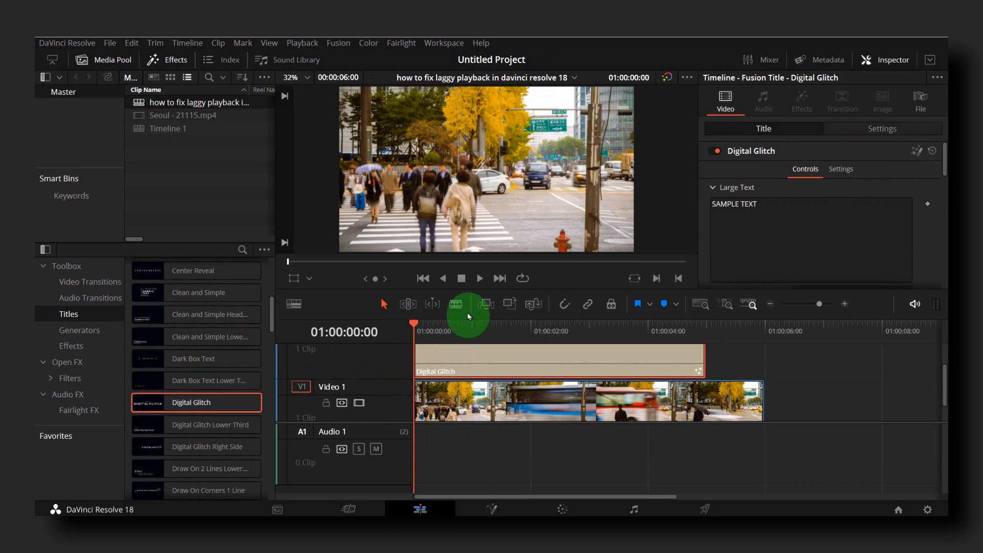
Step: Play the timeline with the Digital Glitch title above the footage, then stop
click(480, 277)
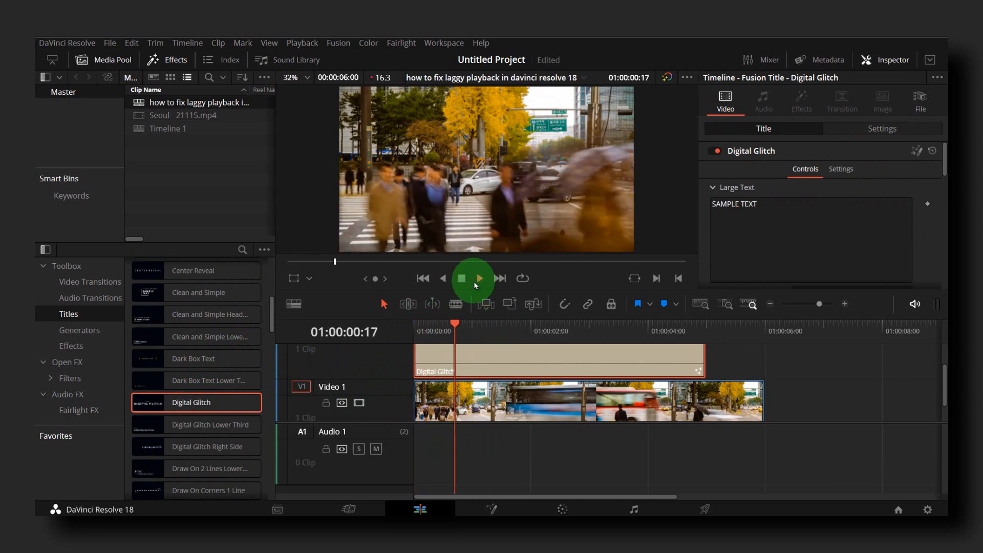
click(479, 278)
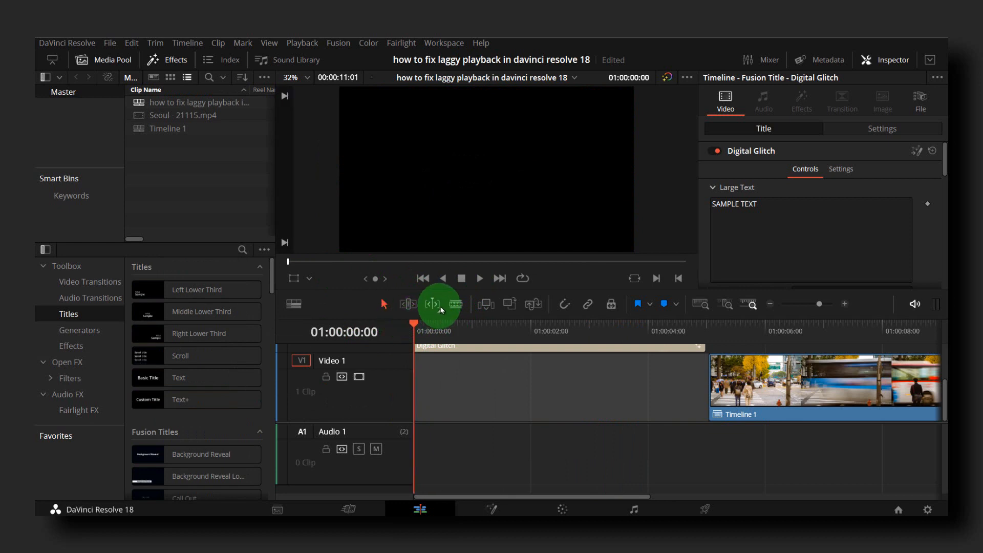
Step: Play through the Digital Glitch title into the Seoul footage, then pause
click(479, 278)
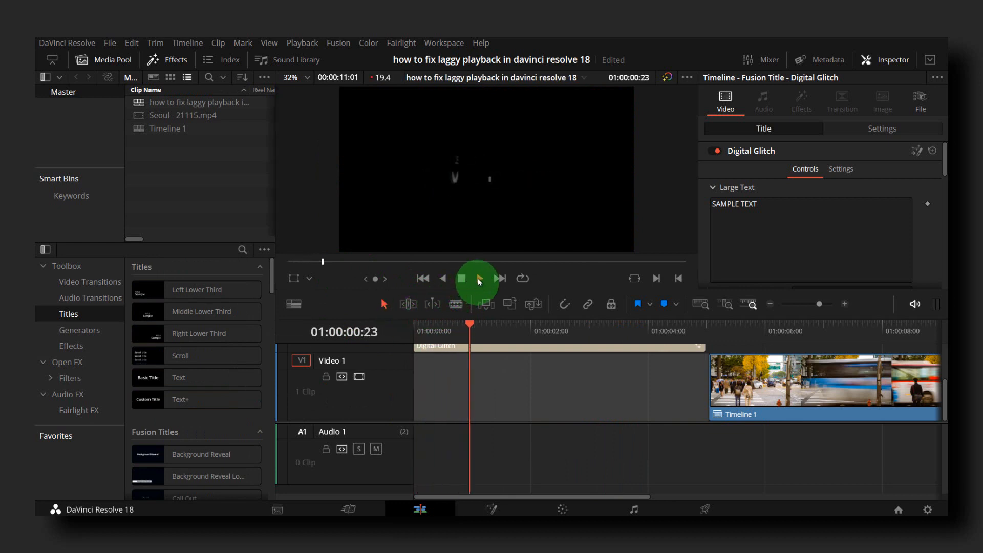
click(479, 278)
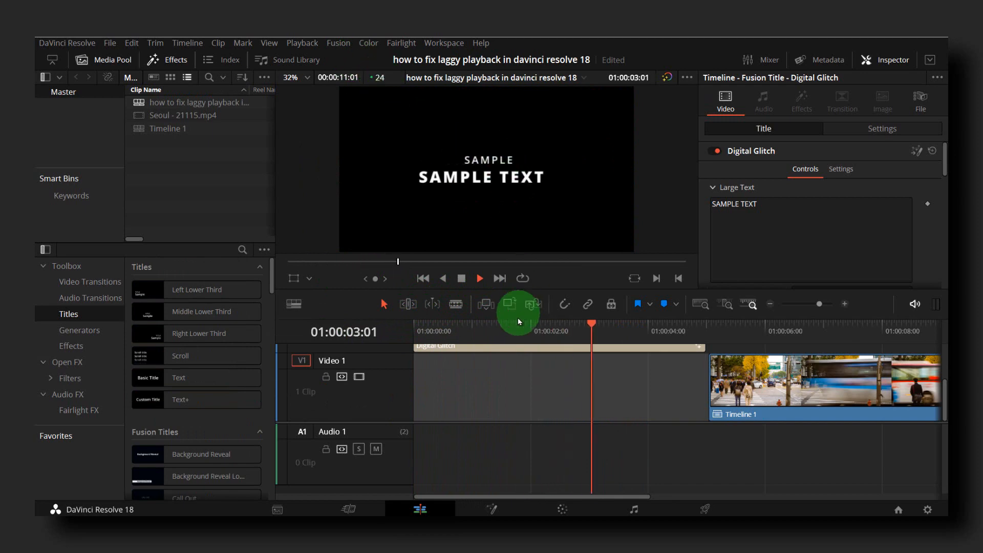
click(461, 278)
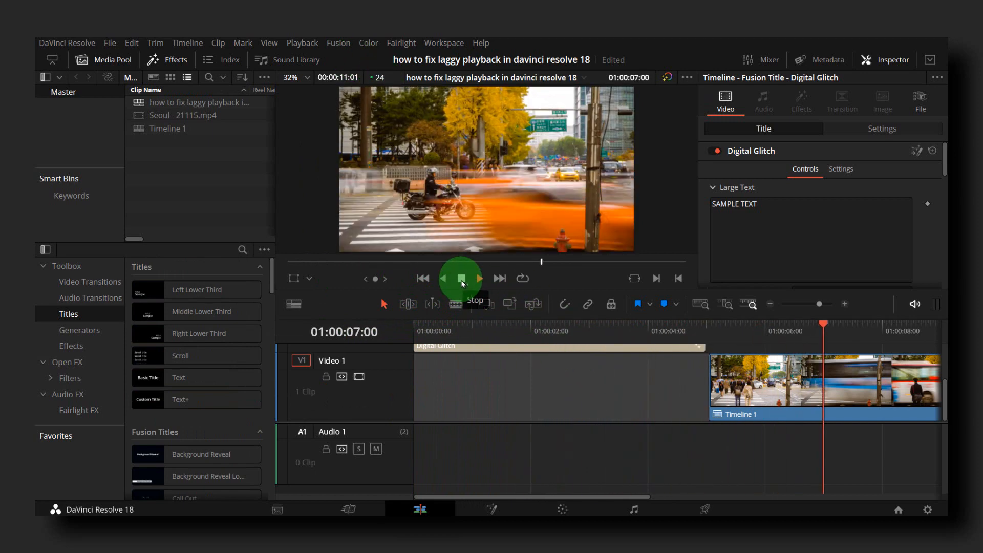
click(462, 279)
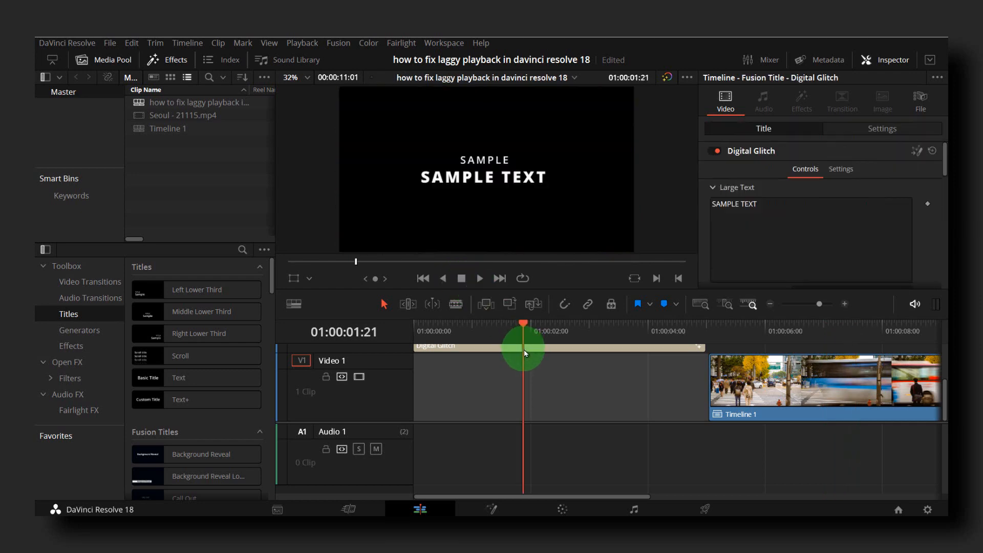
Step: Delete the render cache, then replay the Digital Glitch title from its start and stop
click(301, 43)
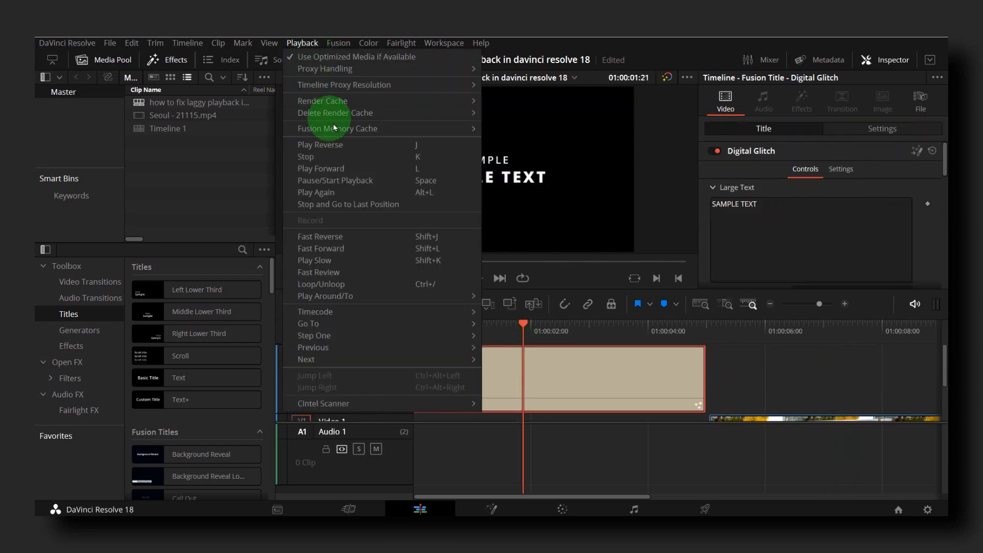
mouse_move(344, 85)
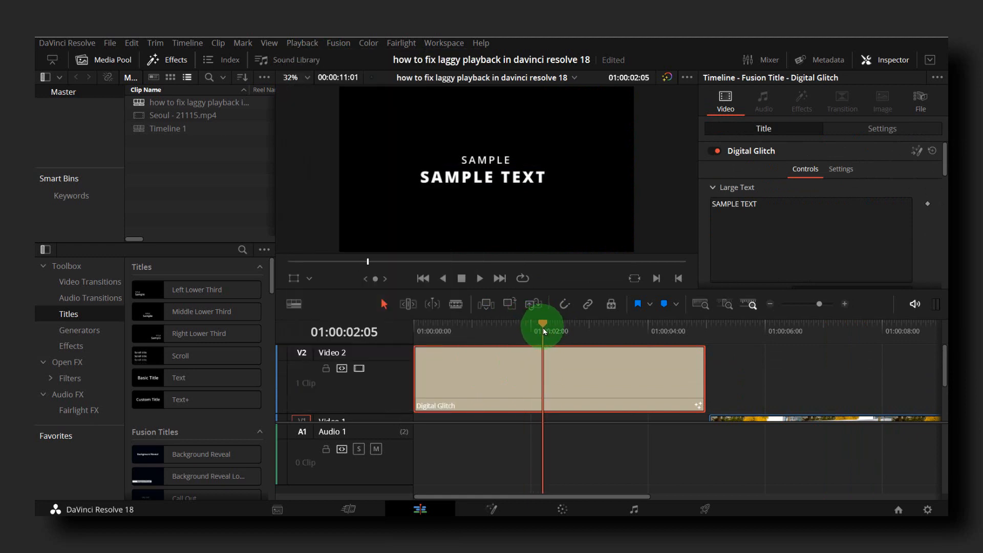
click(480, 279)
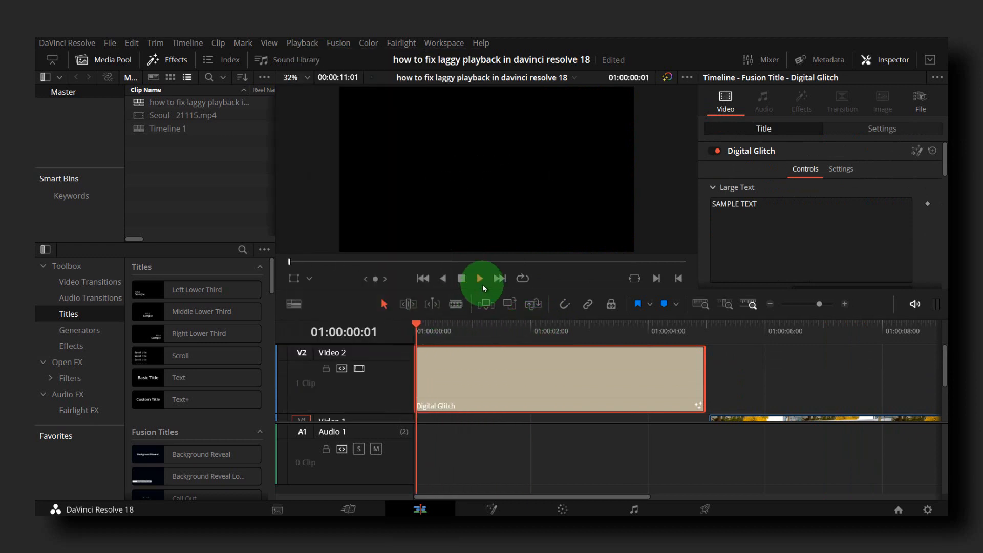
click(480, 278)
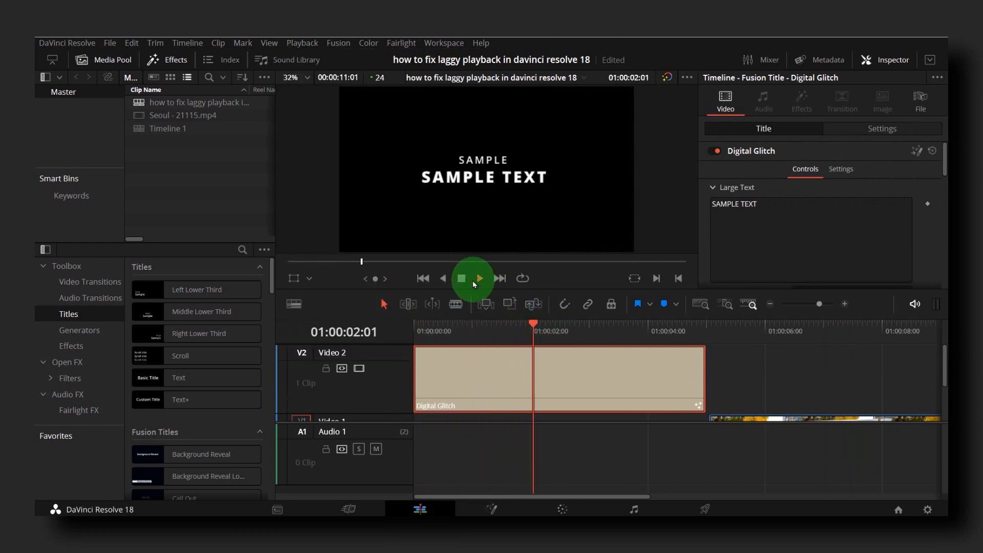
click(471, 279)
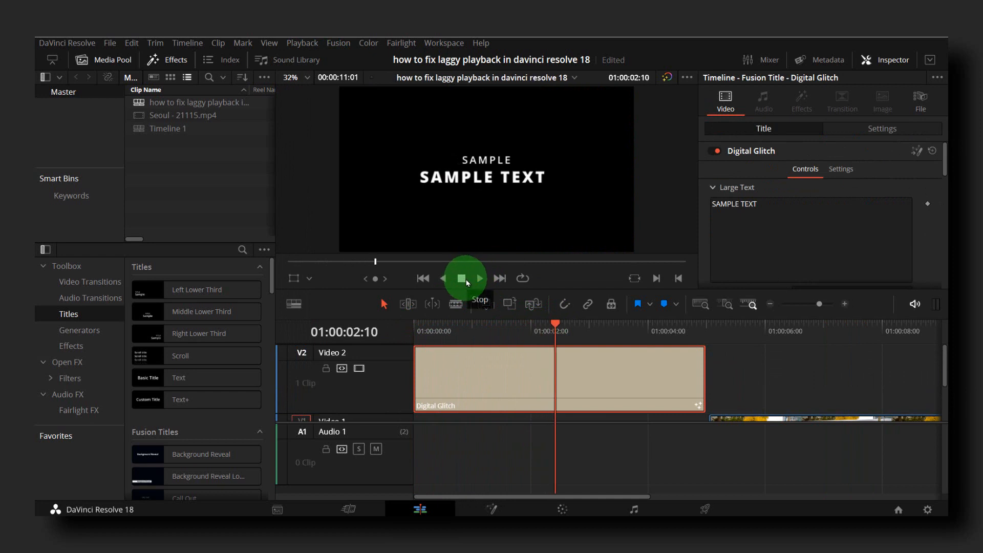